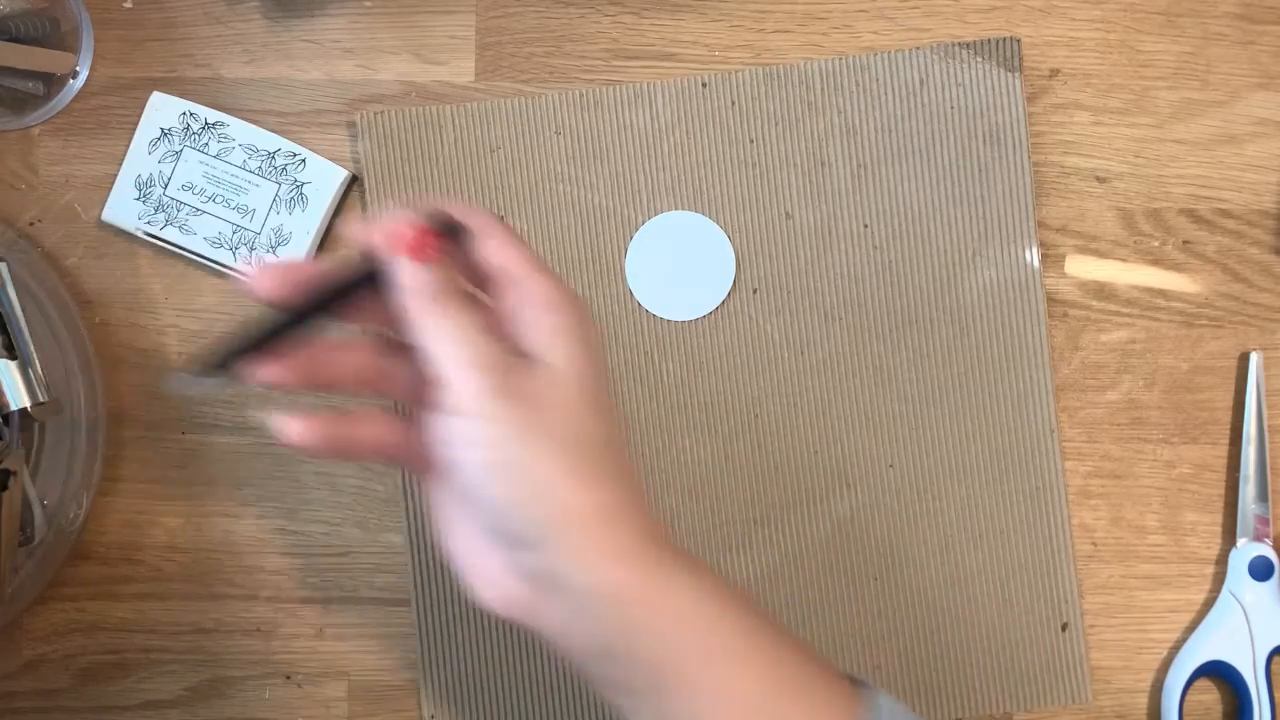
pyautogui.moveTo(450, 350)
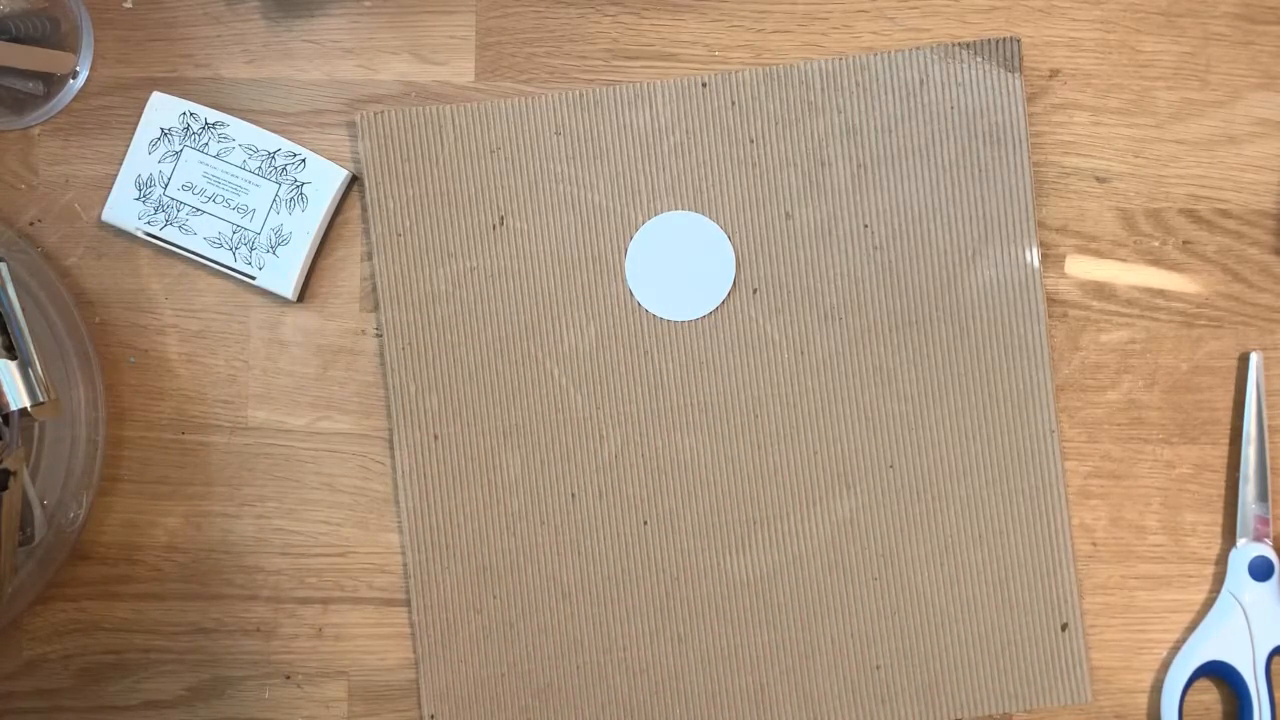